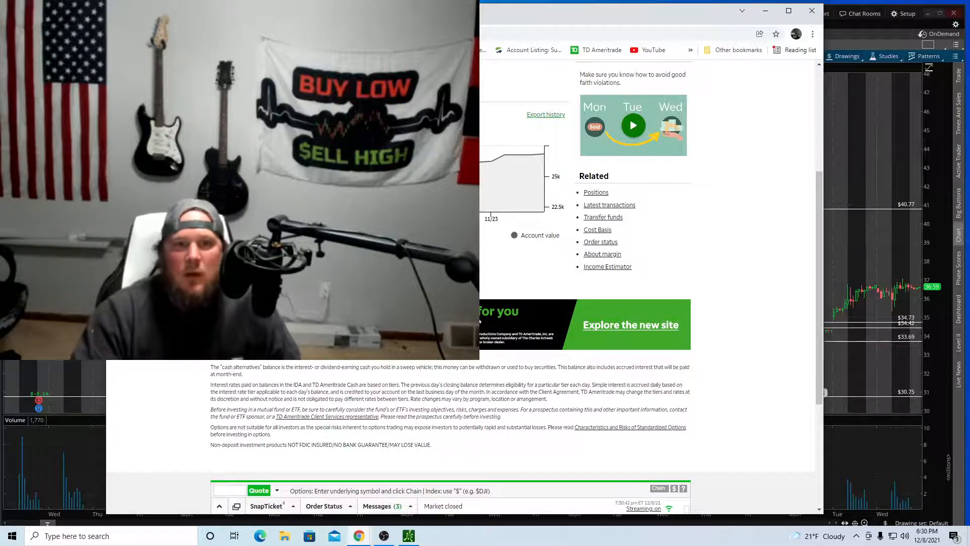
{"action": "mouse_move", "coordinate": [545, 154]}
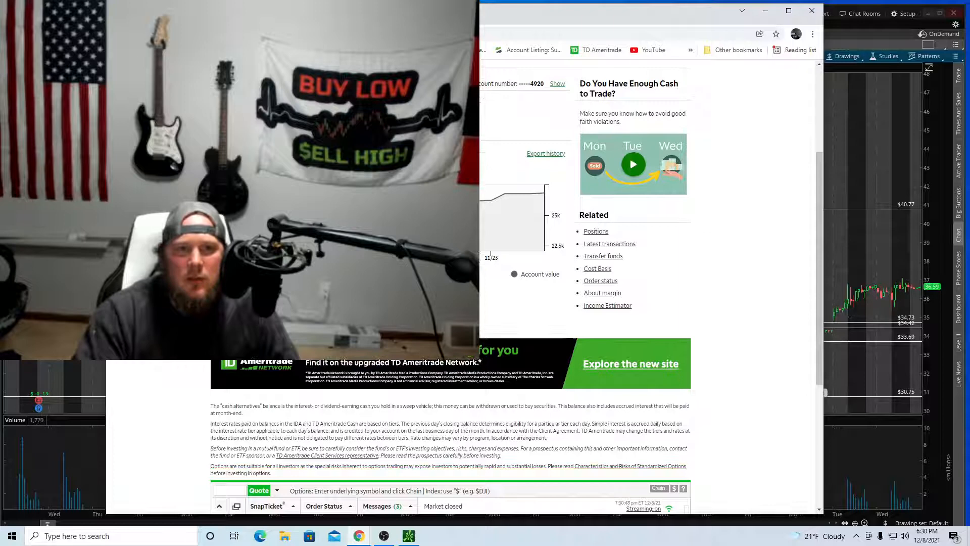
{"action": "scroll", "scroll_direction": "down", "scroll_amount": 3}
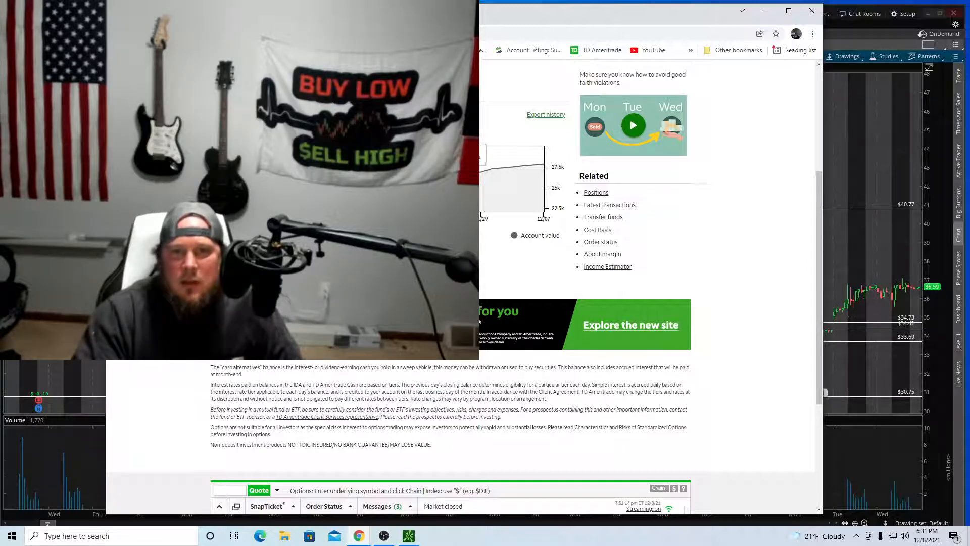
{"action": "mouse_move", "coordinate": [487, 180]}
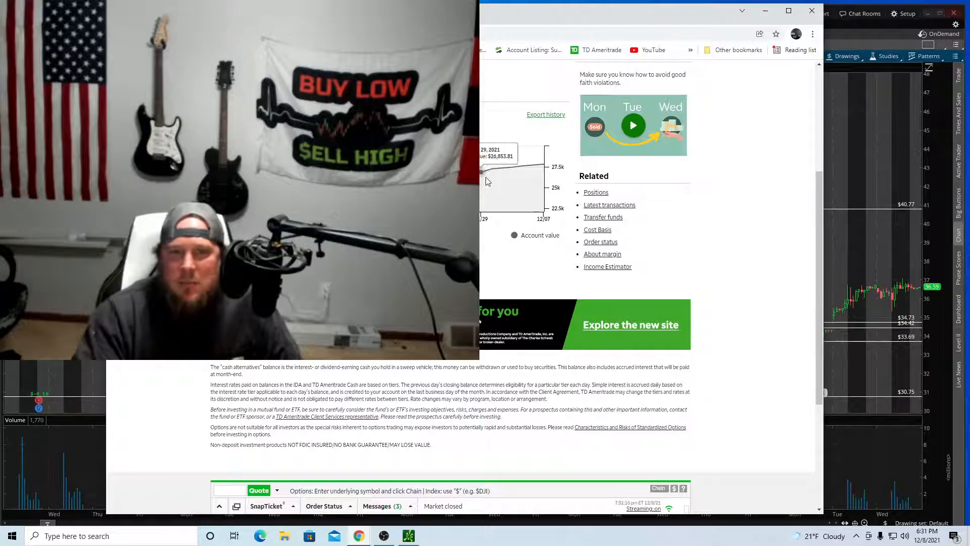
{"action": "mouse_move", "coordinate": [548, 181]}
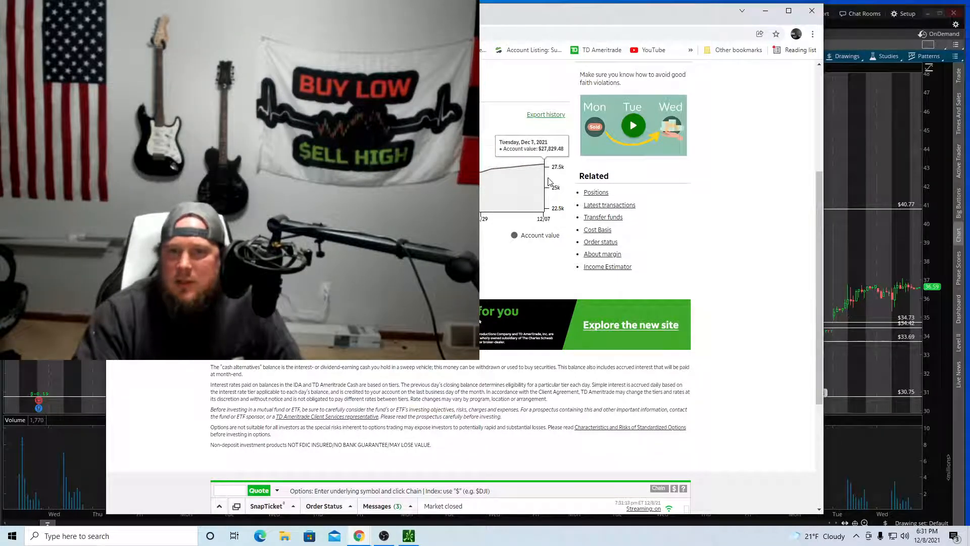
{"action": "mouse_move", "coordinate": [702, 228]}
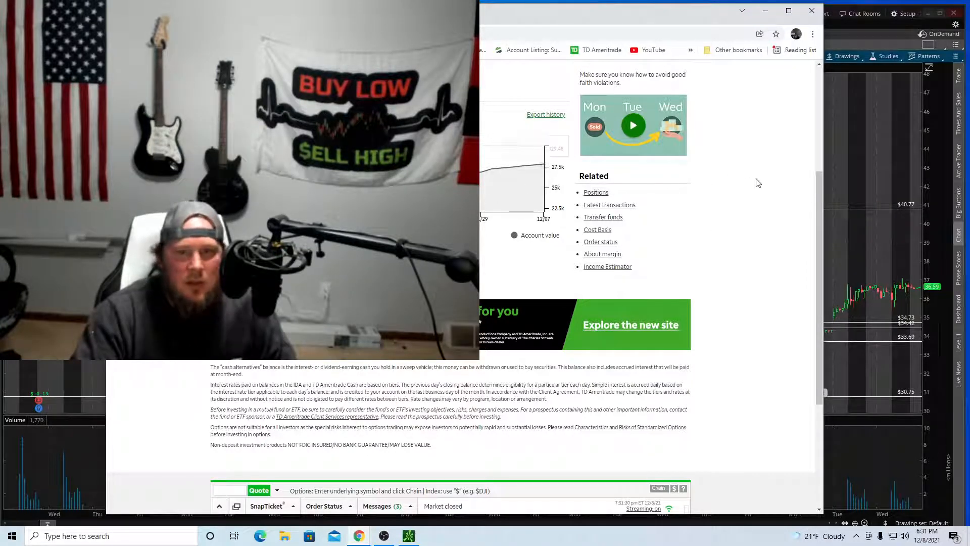
{"action": "mouse_move", "coordinate": [760, 197]}
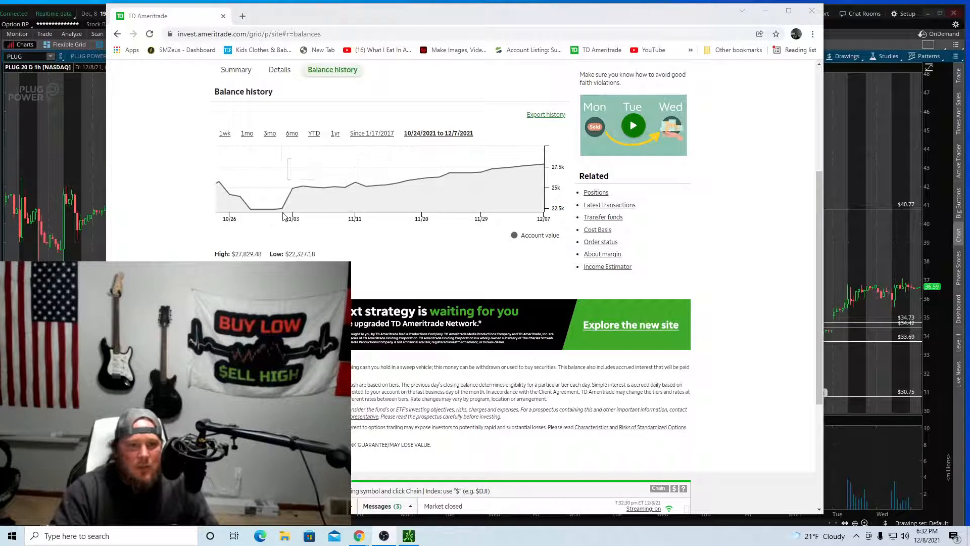
{"action": "mouse_move", "coordinate": [261, 209]}
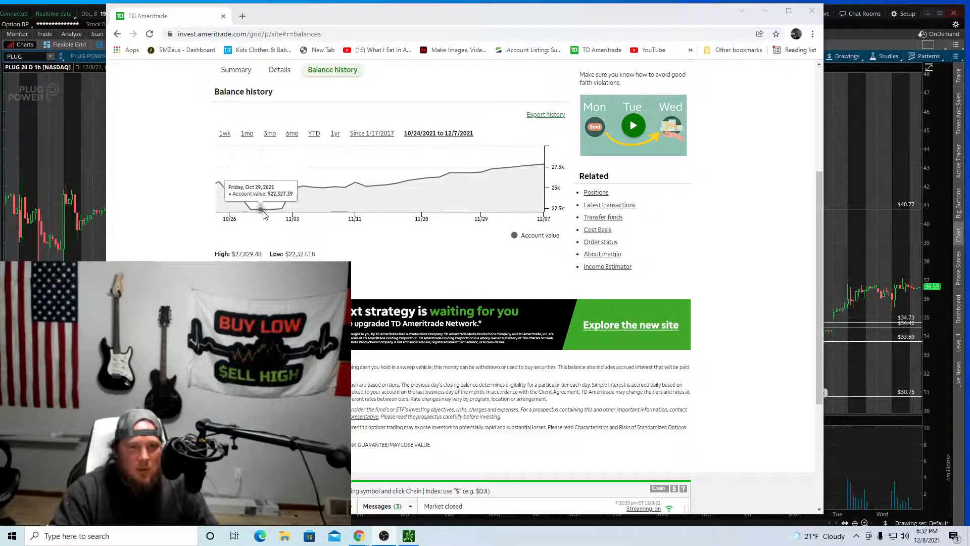
{"action": "mouse_move", "coordinate": [279, 207]}
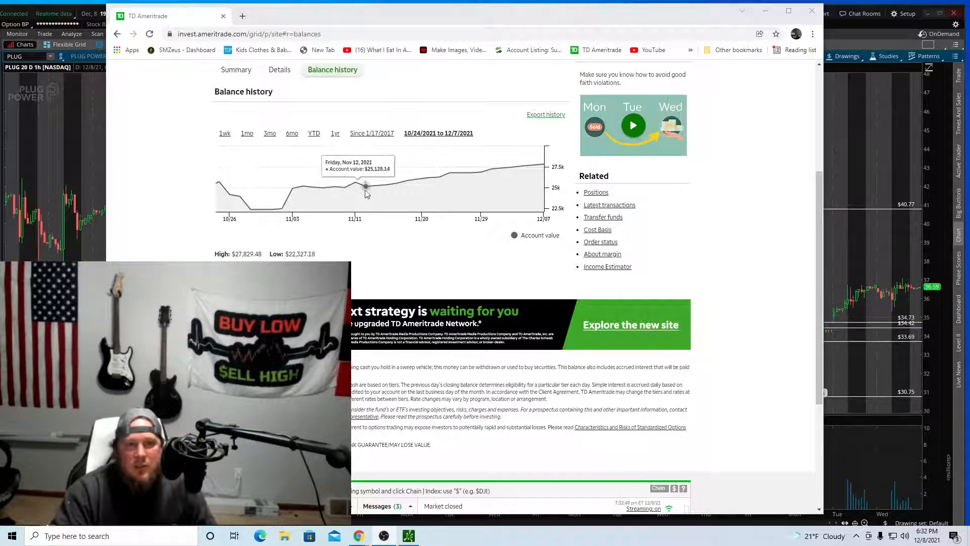
{"action": "mouse_move", "coordinate": [521, 176]}
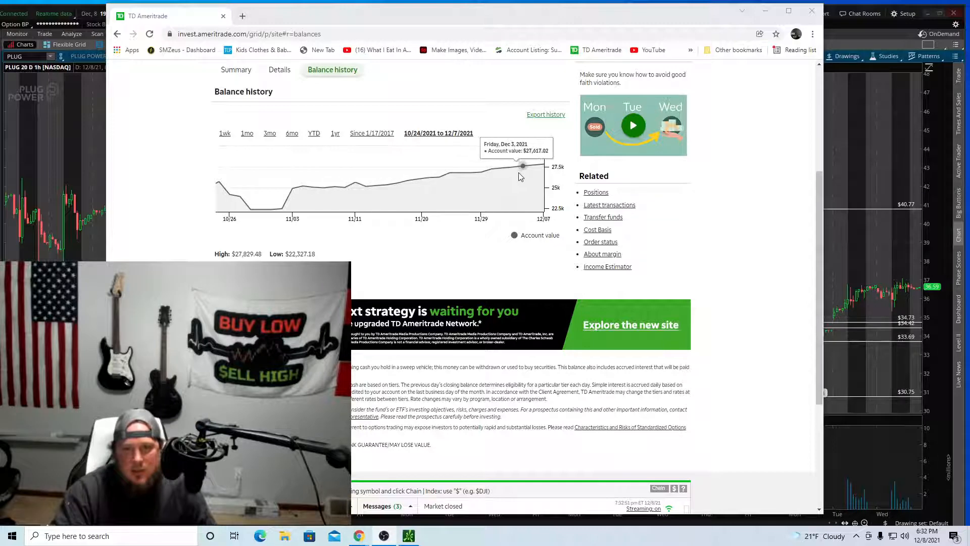
{"action": "mouse_move", "coordinate": [714, 183]}
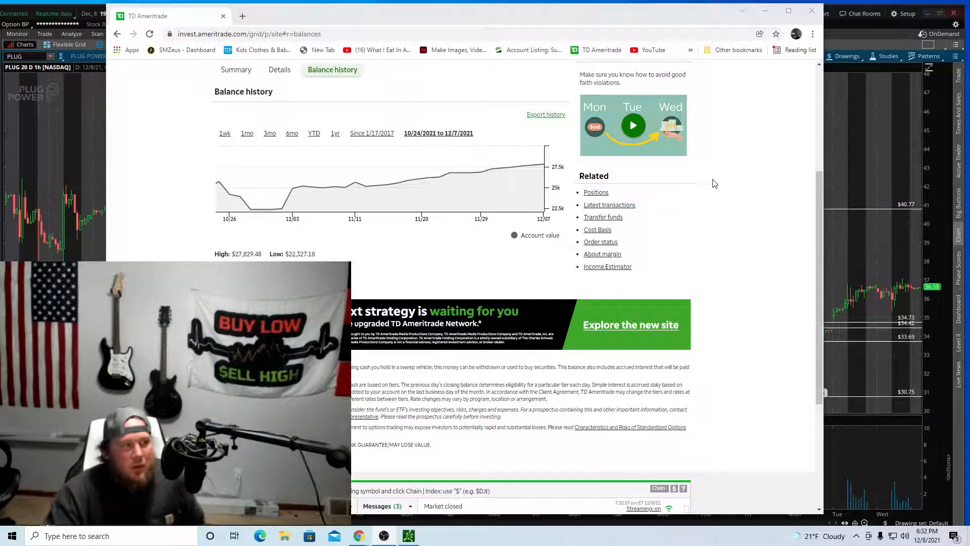
{"action": "mouse_move", "coordinate": [701, 198]}
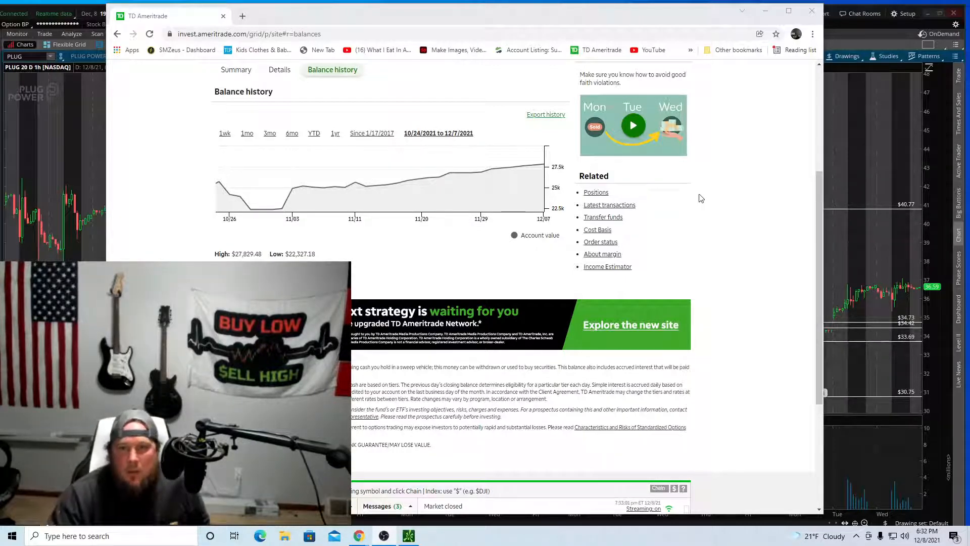
{"action": "mouse_move", "coordinate": [717, 232]}
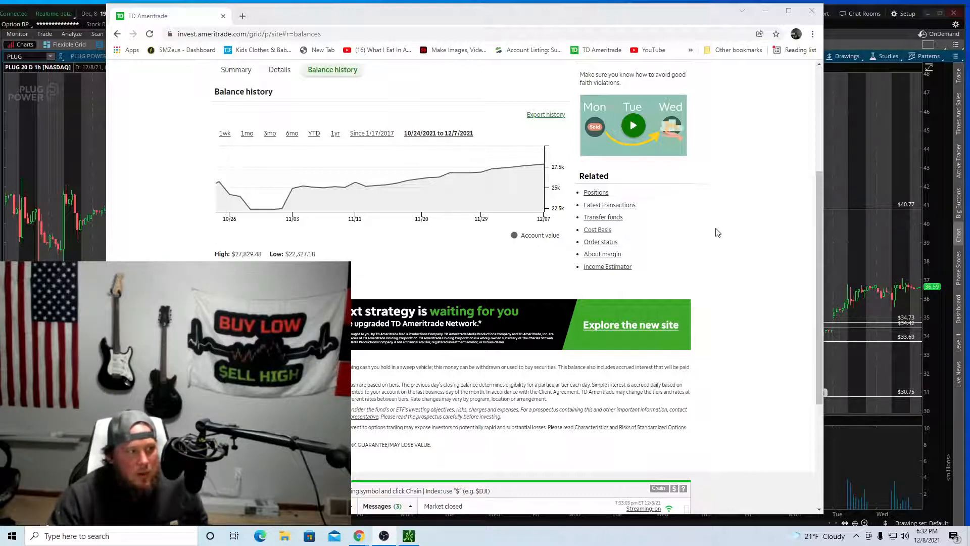
{"action": "mouse_move", "coordinate": [313, 233]}
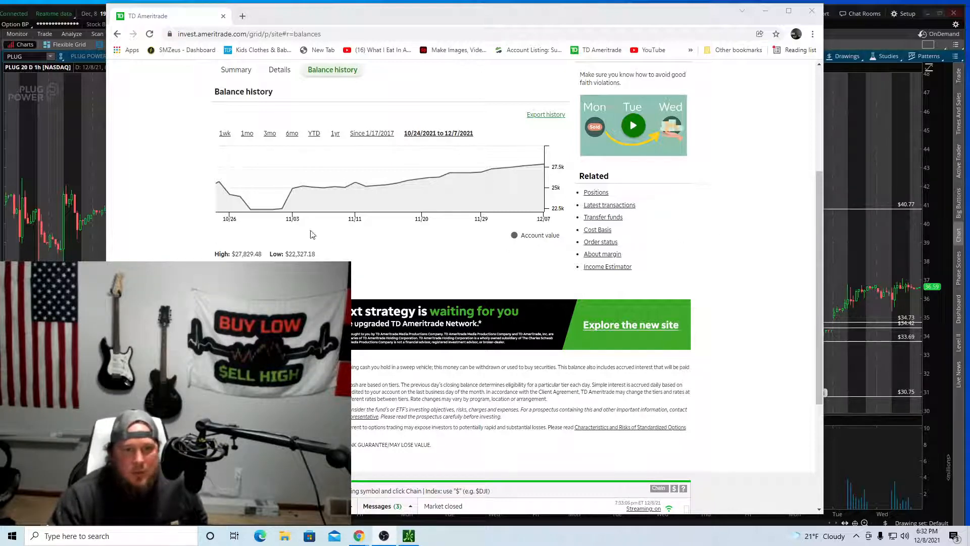
{"action": "mouse_move", "coordinate": [285, 208]}
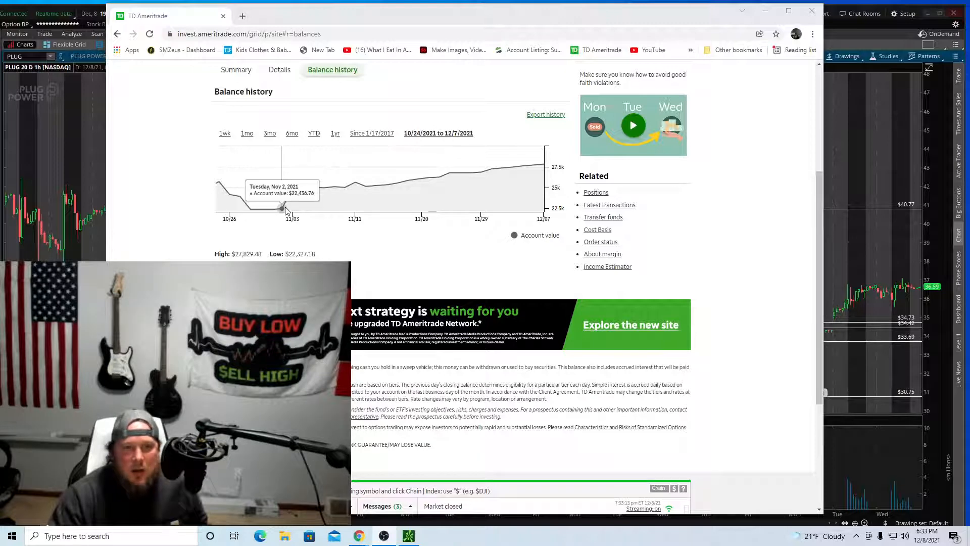
{"action": "mouse_move", "coordinate": [291, 187]}
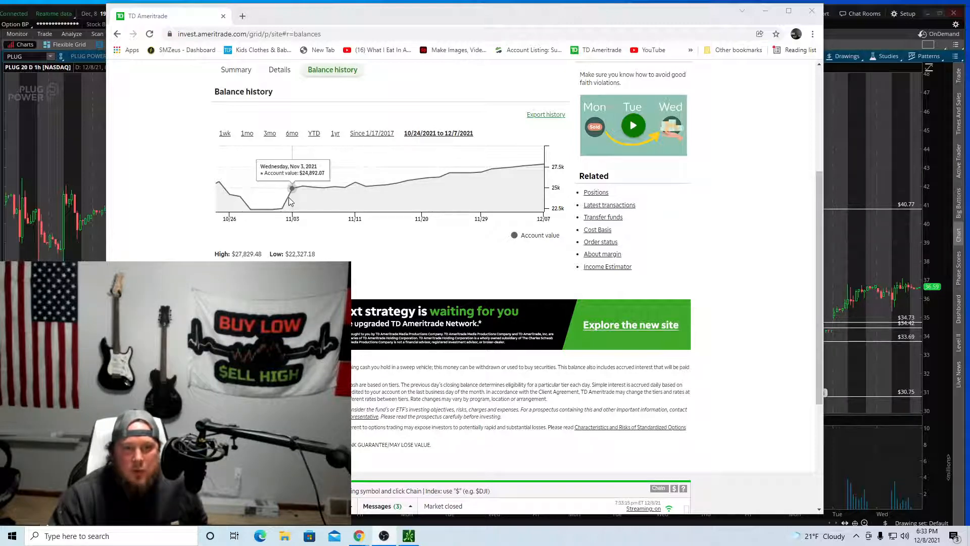
{"action": "mouse_move", "coordinate": [354, 186]}
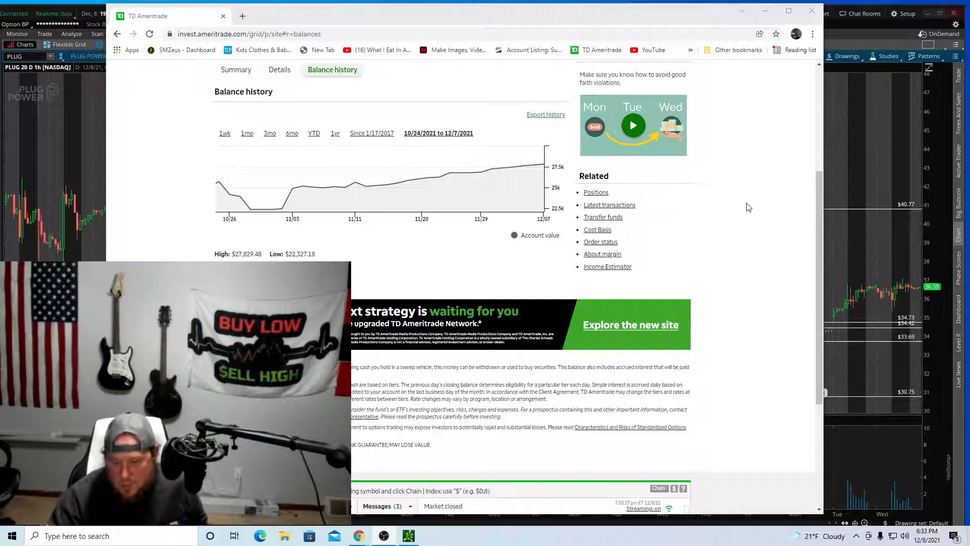
{"action": "mouse_move", "coordinate": [787, 207]}
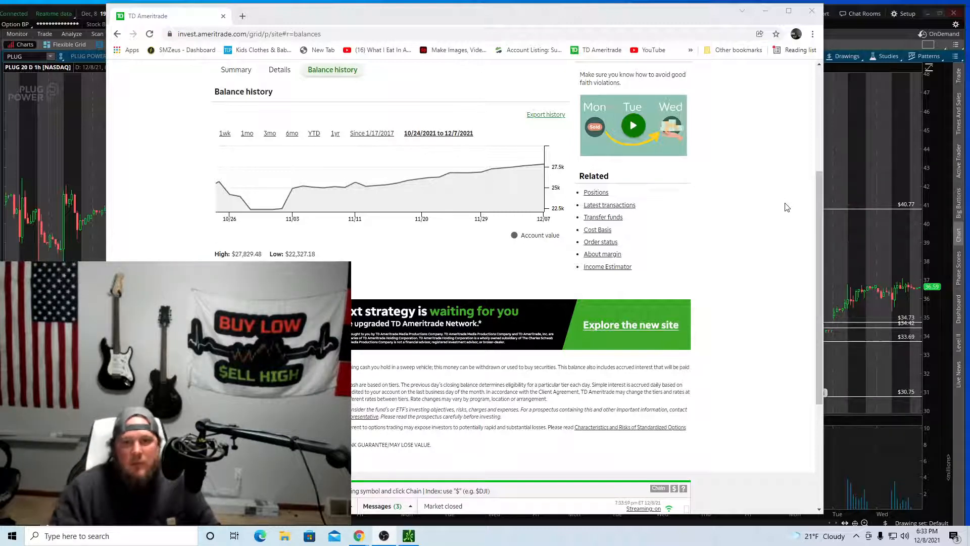
{"action": "mouse_move", "coordinate": [512, 167]}
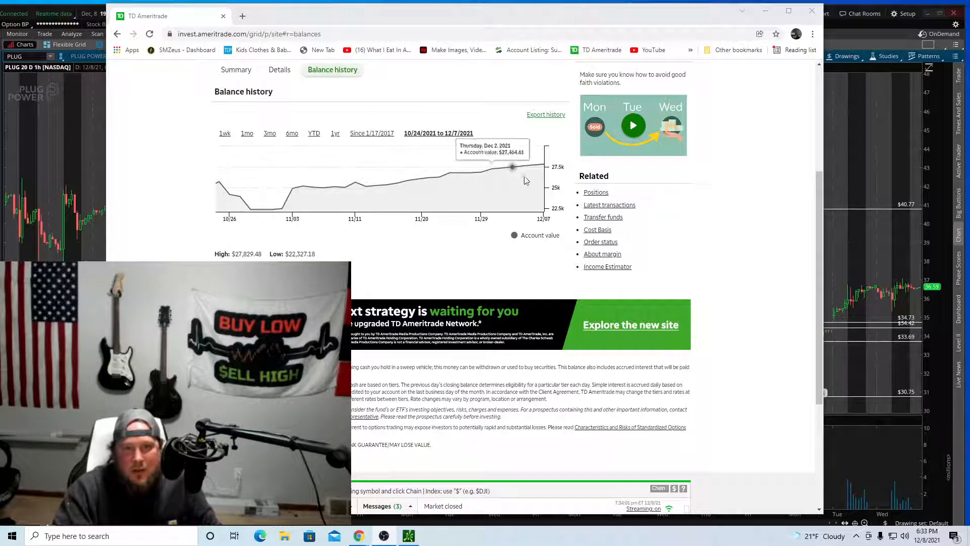
{"action": "mouse_move", "coordinate": [387, 189]}
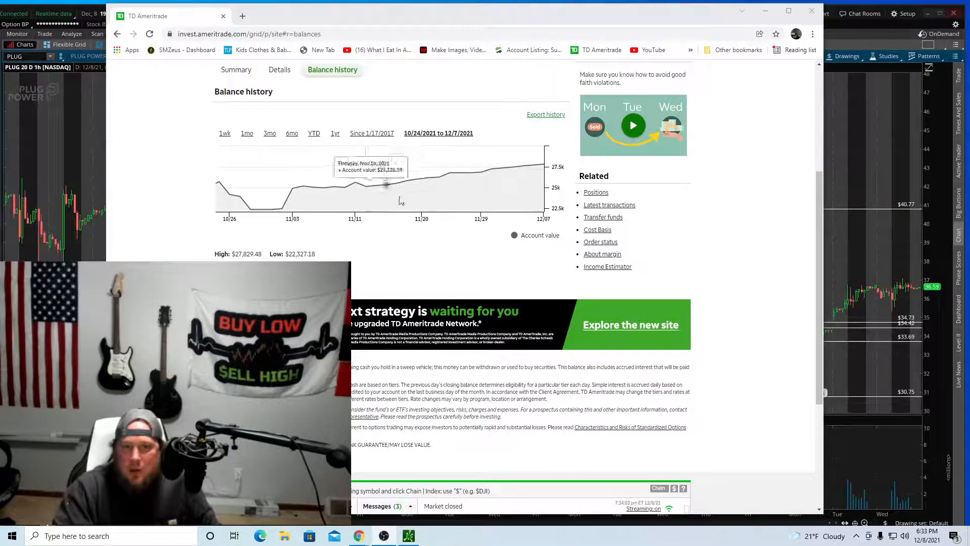
{"action": "mouse_move", "coordinate": [716, 213]}
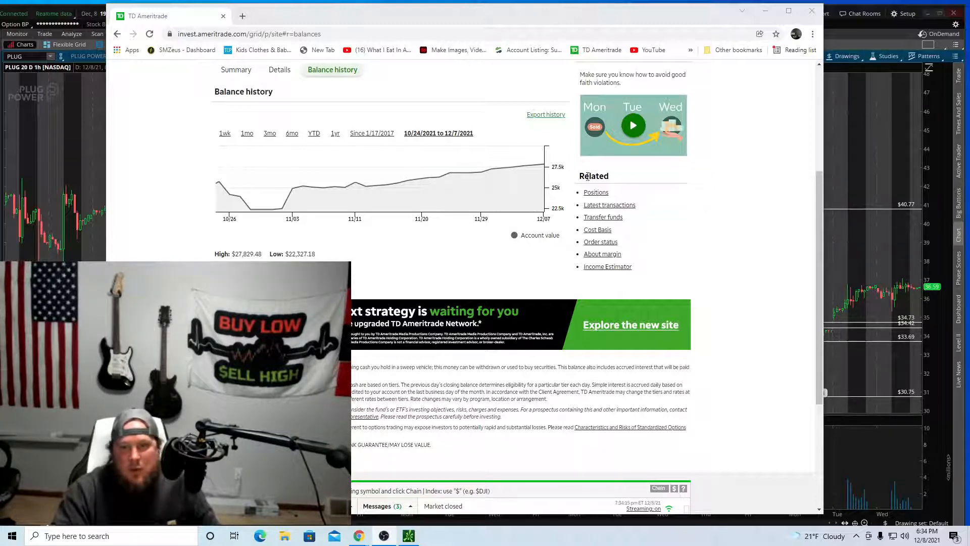
{"action": "mouse_move", "coordinate": [544, 163]}
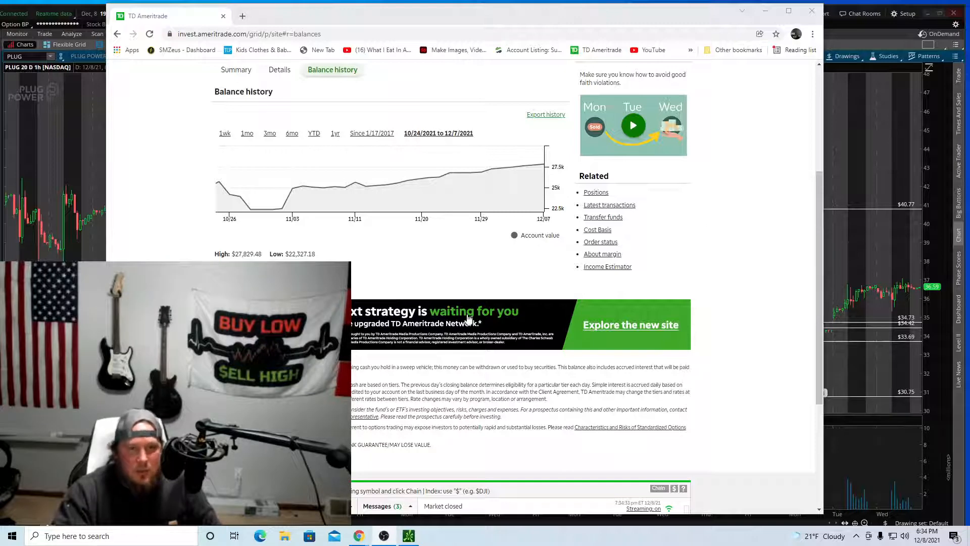
{"action": "mouse_move", "coordinate": [365, 271]}
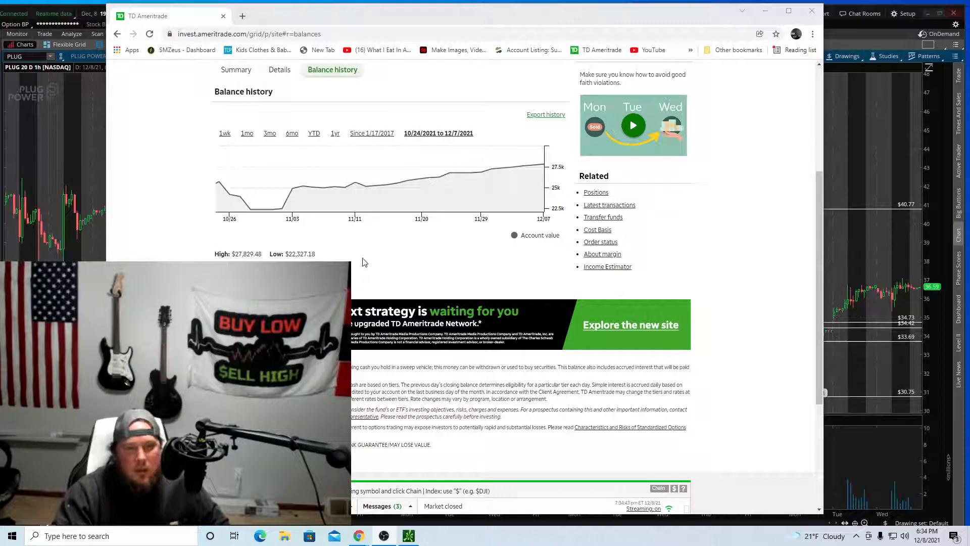
{"action": "mouse_move", "coordinate": [458, 173]}
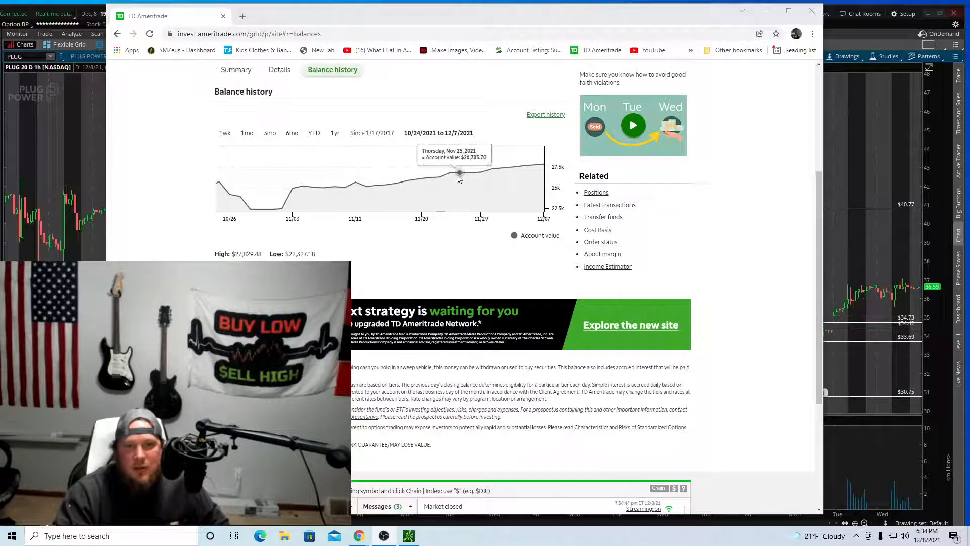
{"action": "mouse_move", "coordinate": [545, 167]}
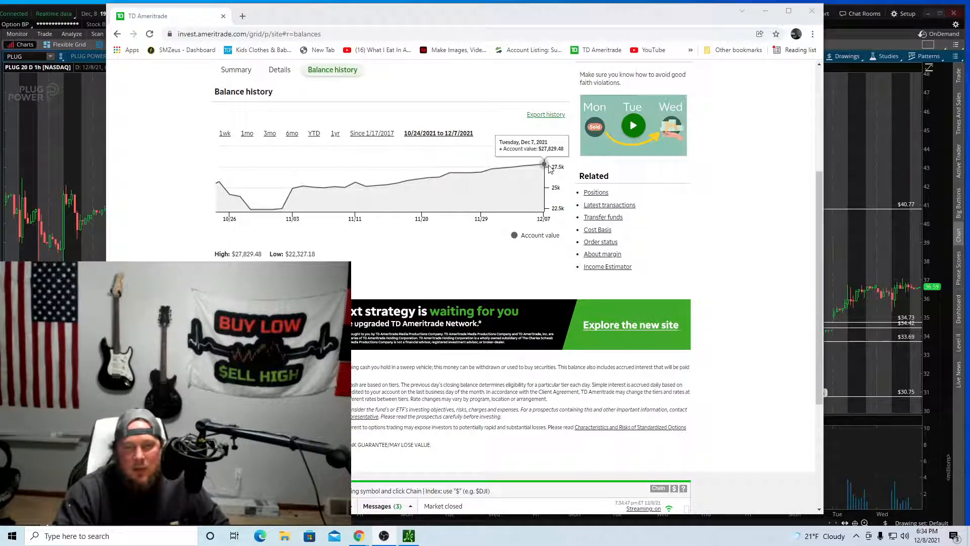
{"action": "mouse_move", "coordinate": [778, 199]}
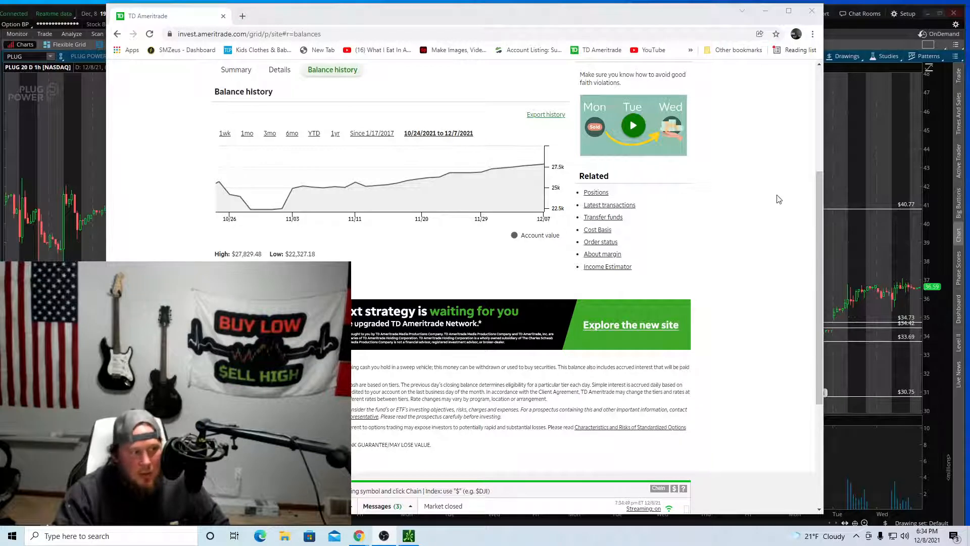
{"action": "mouse_move", "coordinate": [776, 213]}
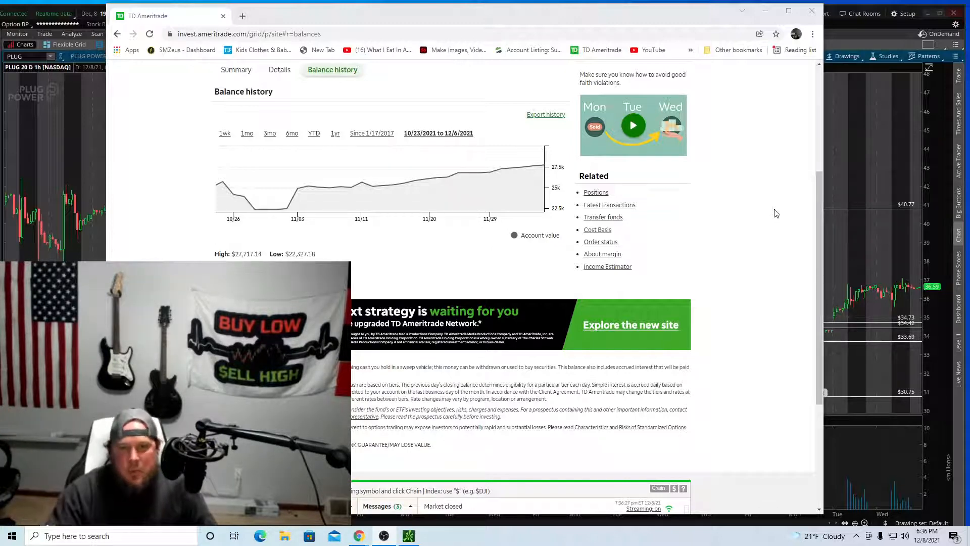
{"action": "mouse_move", "coordinate": [690, 224]}
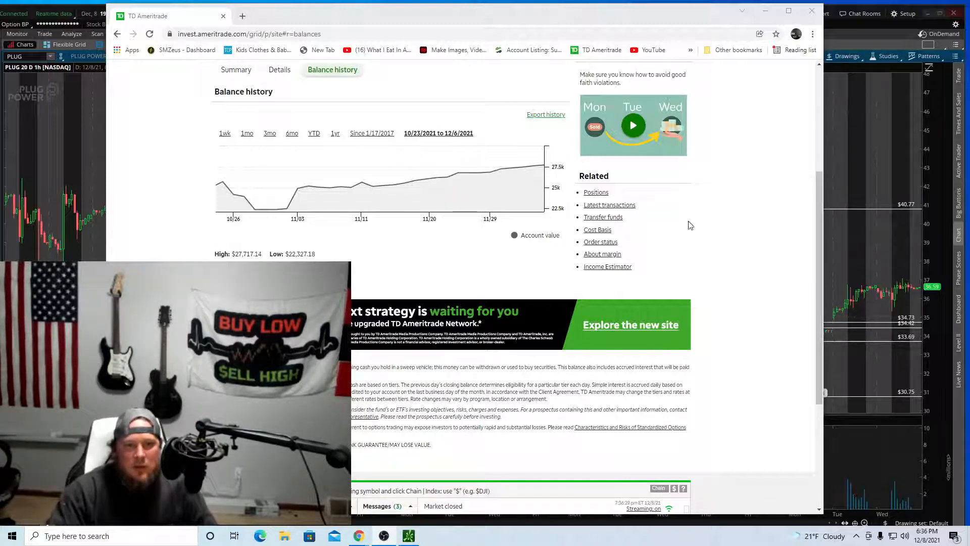
{"action": "mouse_move", "coordinate": [289, 212]}
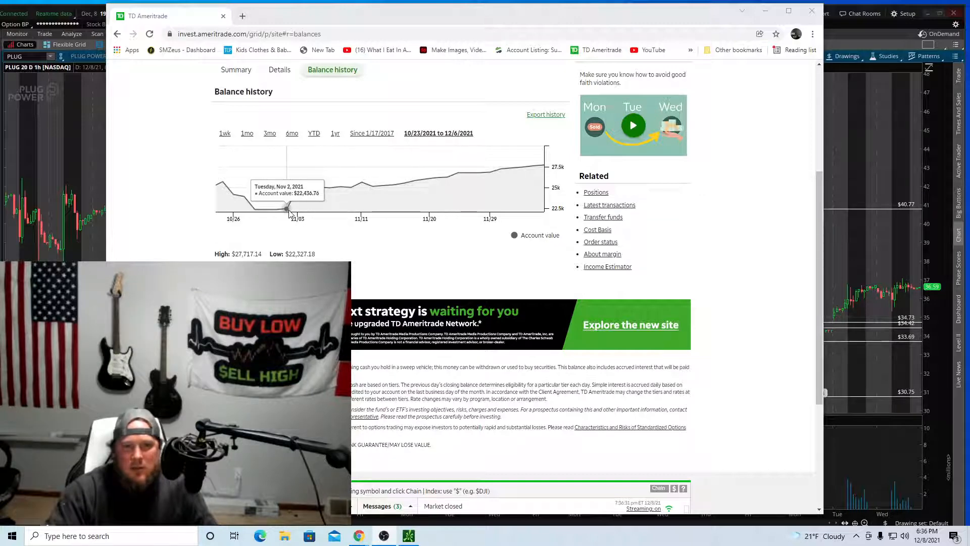